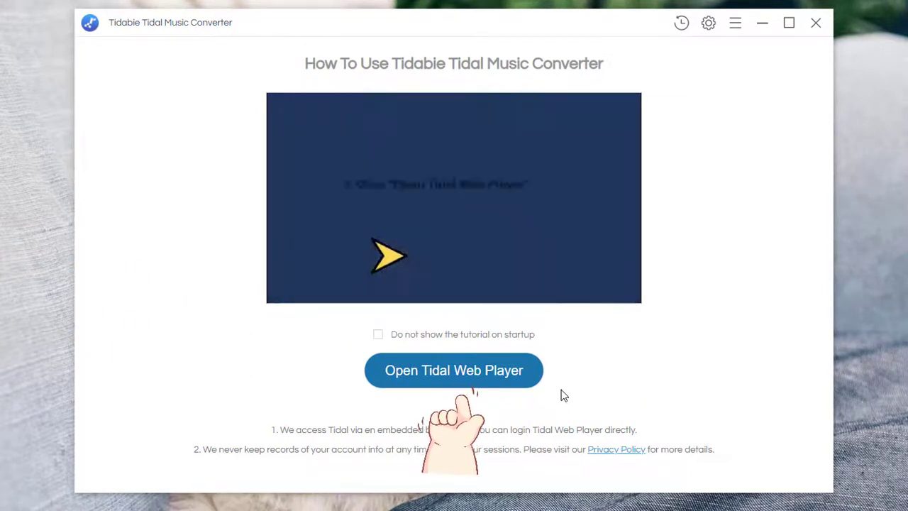
# Launch the embedded Tidal web player and load Taylor Swift's Midnights album page from Recently Played.
pyautogui.click(455, 197)
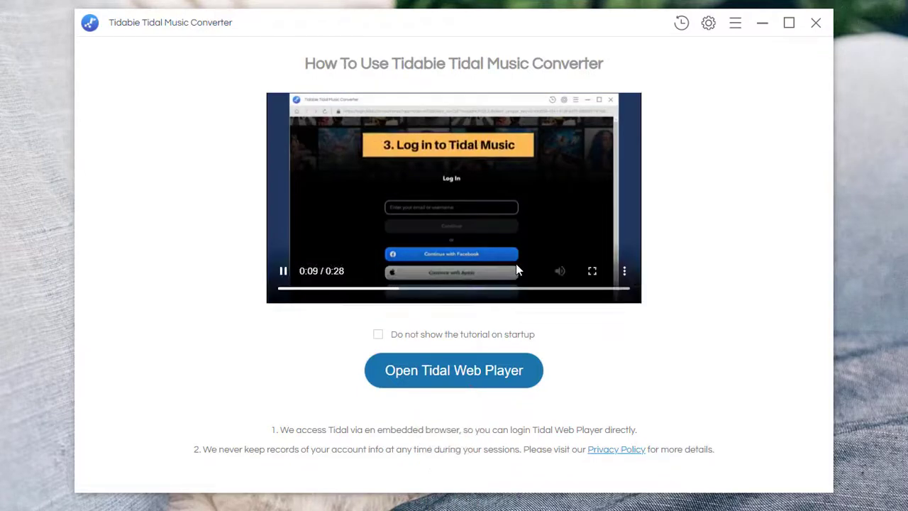
pyautogui.click(454, 369)
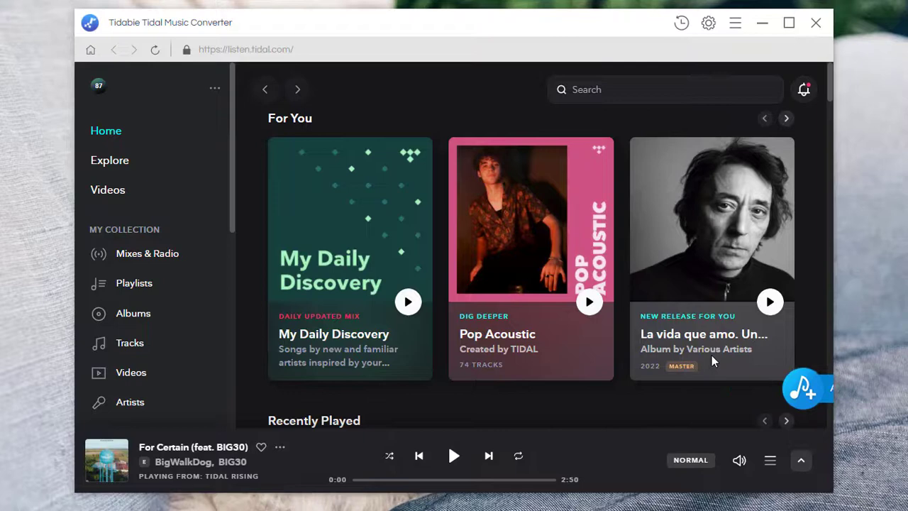
pyautogui.scroll(-3)
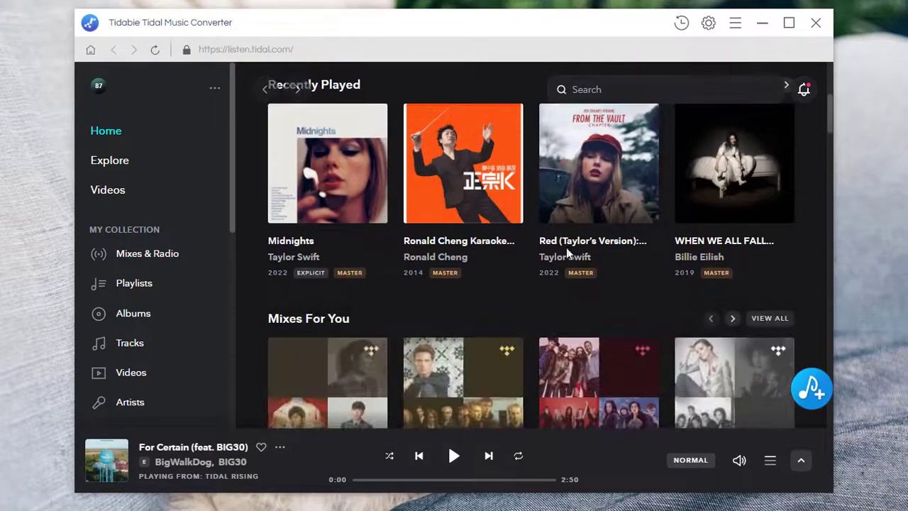
pyautogui.moveTo(291, 245)
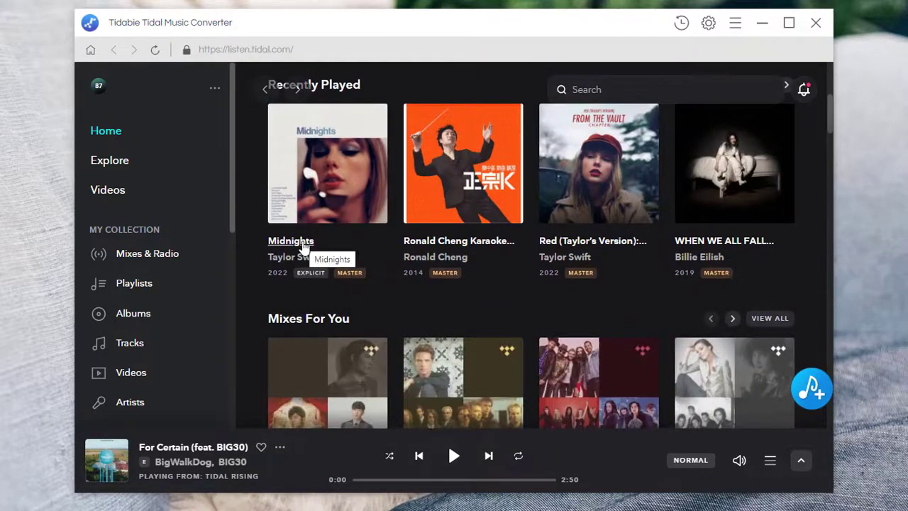
pyautogui.click(327, 164)
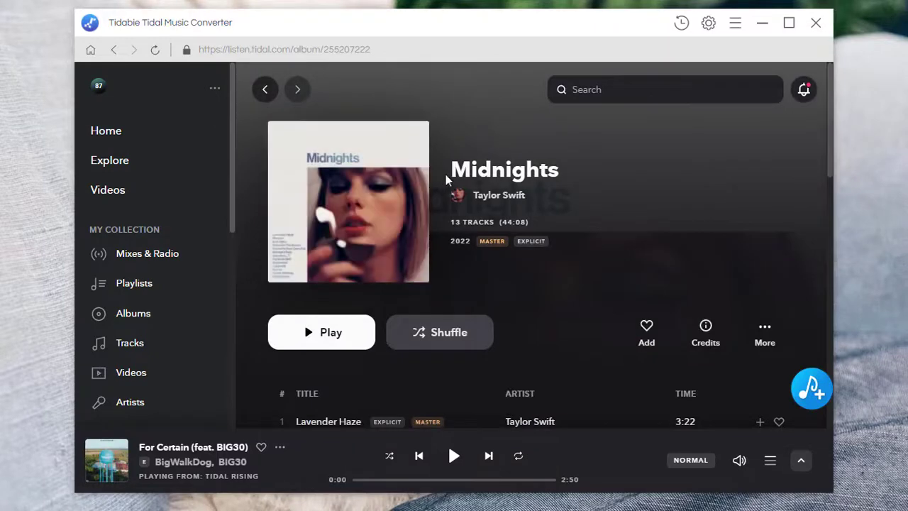
pyautogui.scroll(-3)
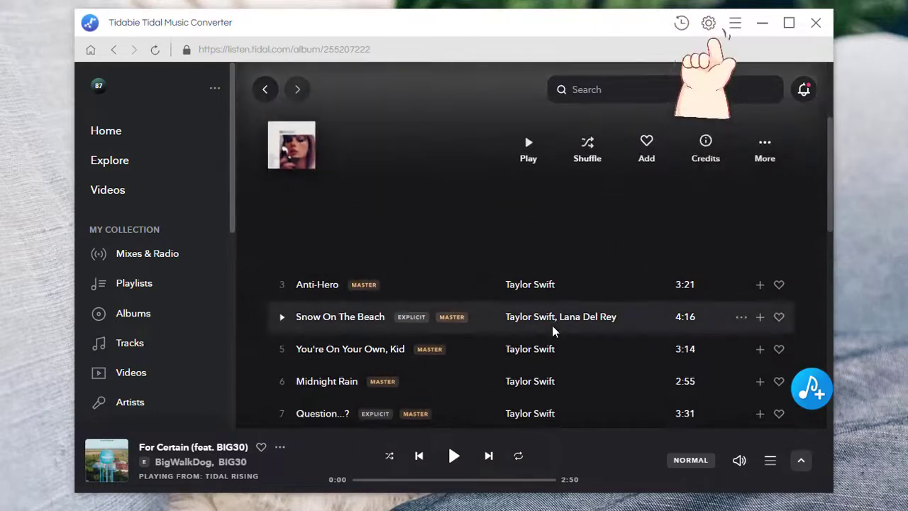
pyautogui.moveTo(708, 22)
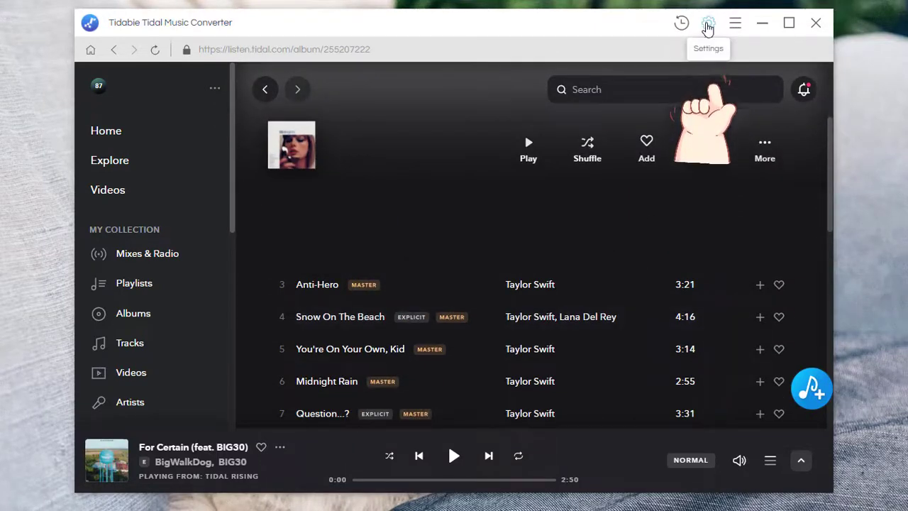
# Set the output format to MP3 (320 kbps, 48 kHz) saving to the Midnights folder.
pyautogui.click(708, 23)
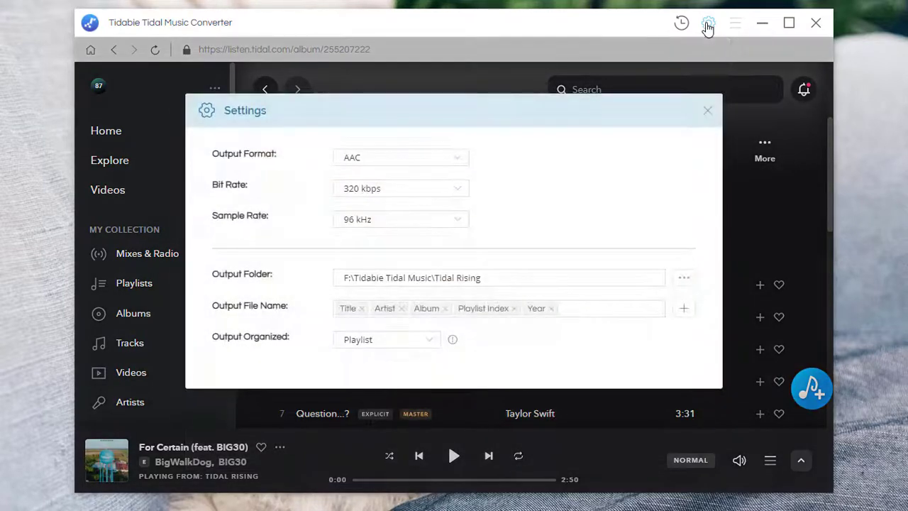
pyautogui.click(401, 157)
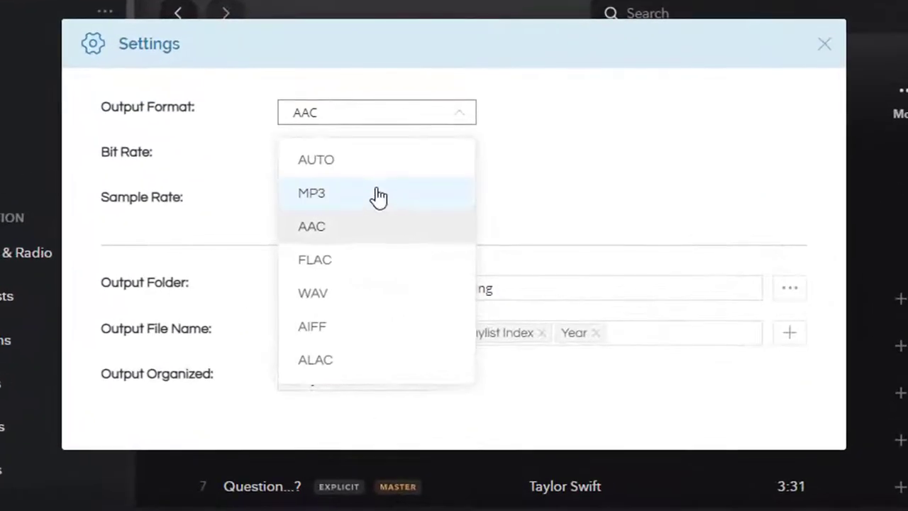
pyautogui.click(312, 193)
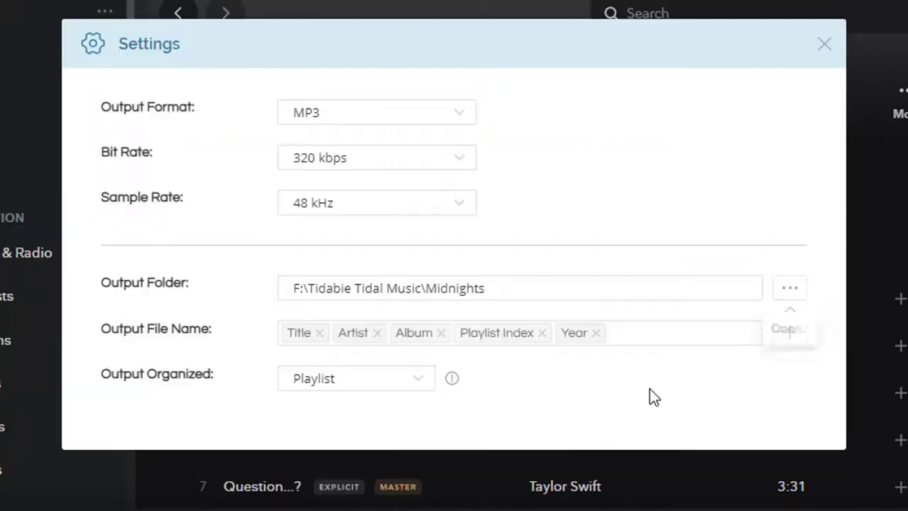
pyautogui.click(823, 43)
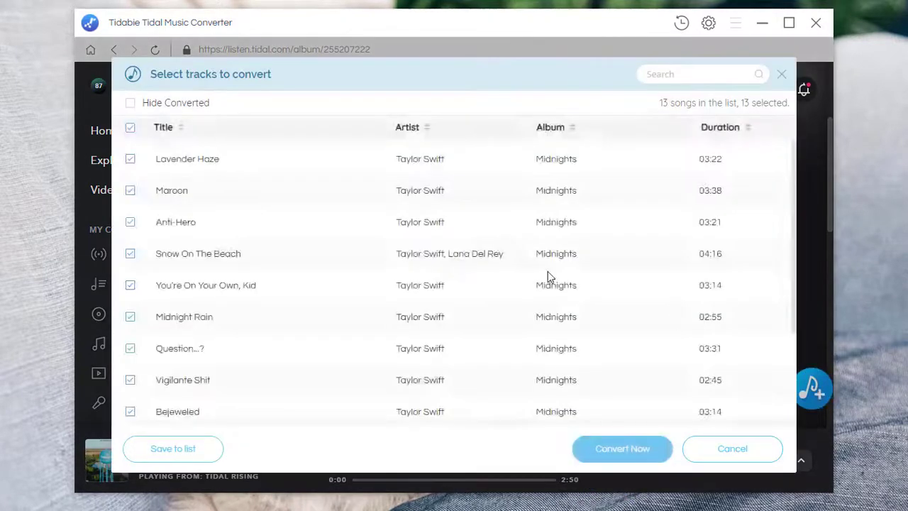
pyautogui.moveTo(170, 196)
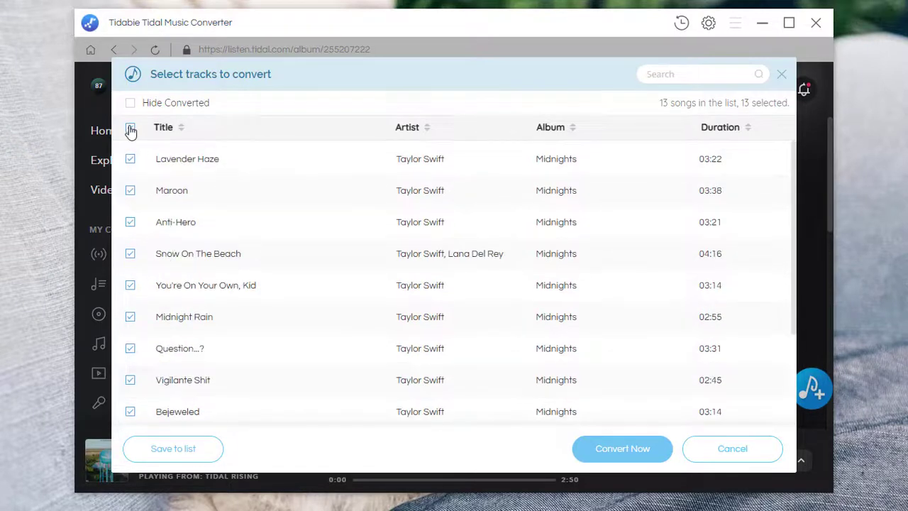
# Select only tracks Lavender Haze through Question...? and start converting the seven of them.
pyautogui.click(131, 128)
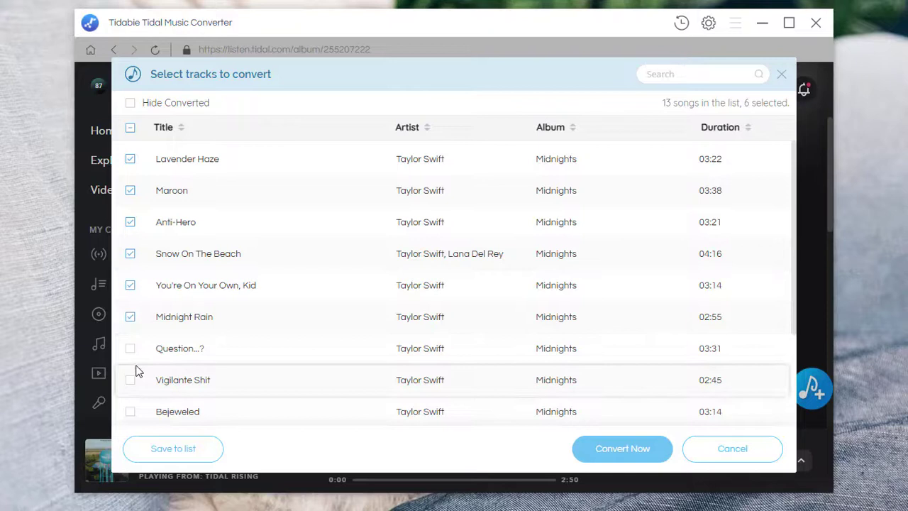
pyautogui.click(130, 348)
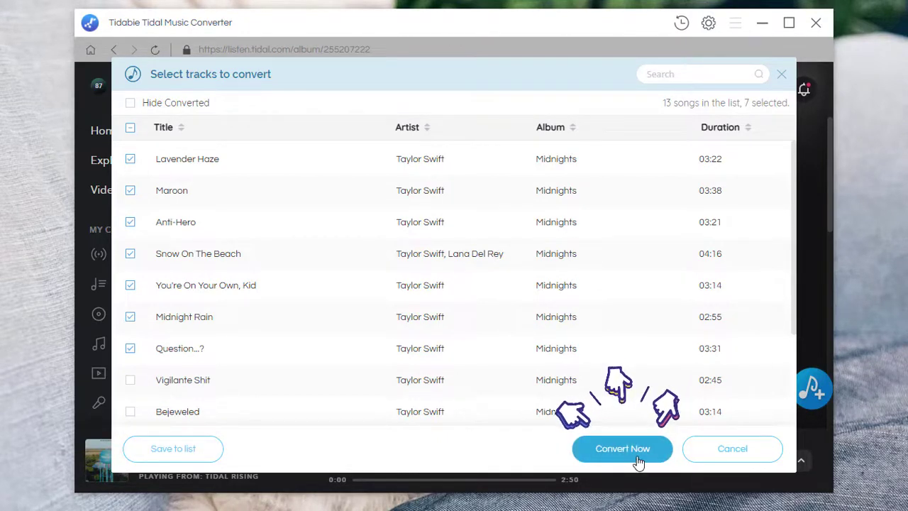
pyautogui.click(622, 448)
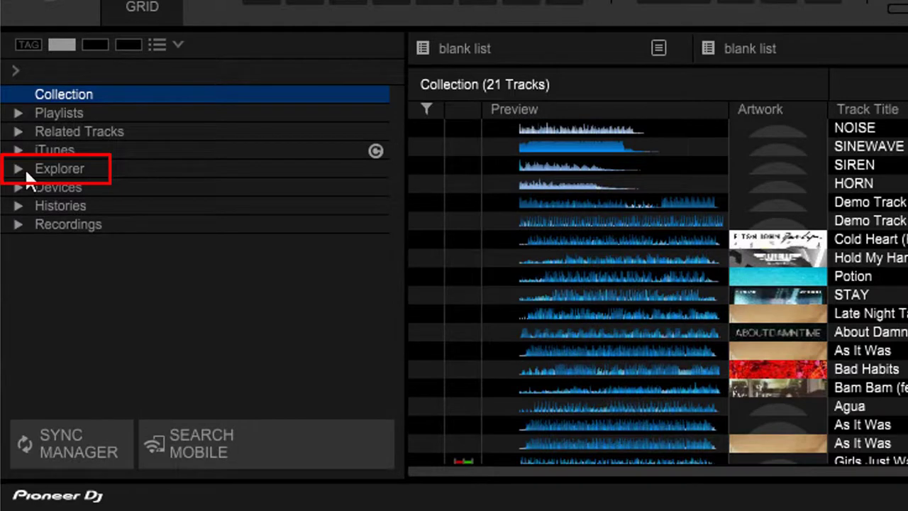
# Browse Explorer to F:\Tidabie Tidal Music\Midnights, load Maroon onto the deck and play it.
pyautogui.click(19, 168)
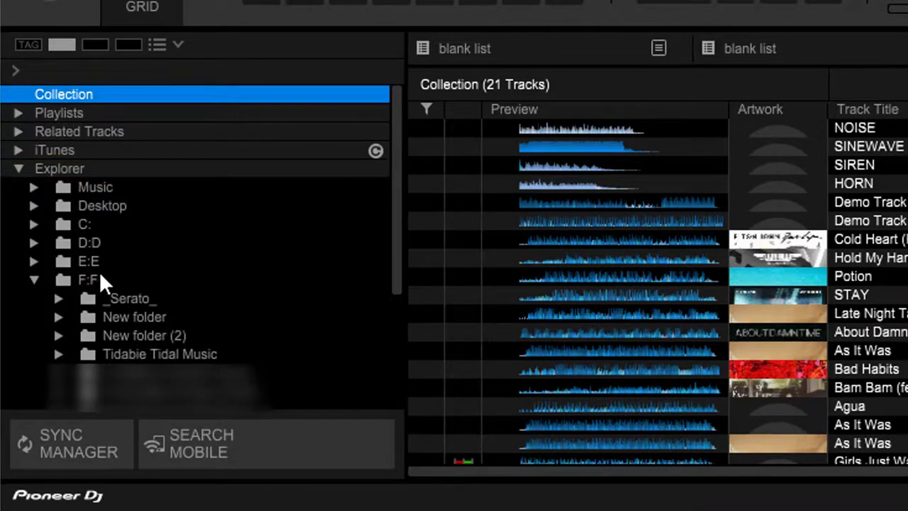
pyautogui.click(159, 354)
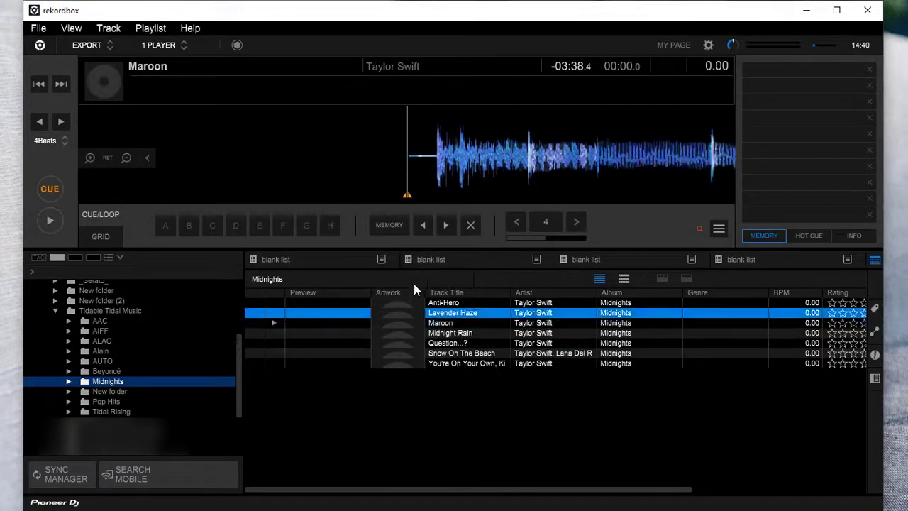
pyautogui.click(50, 220)
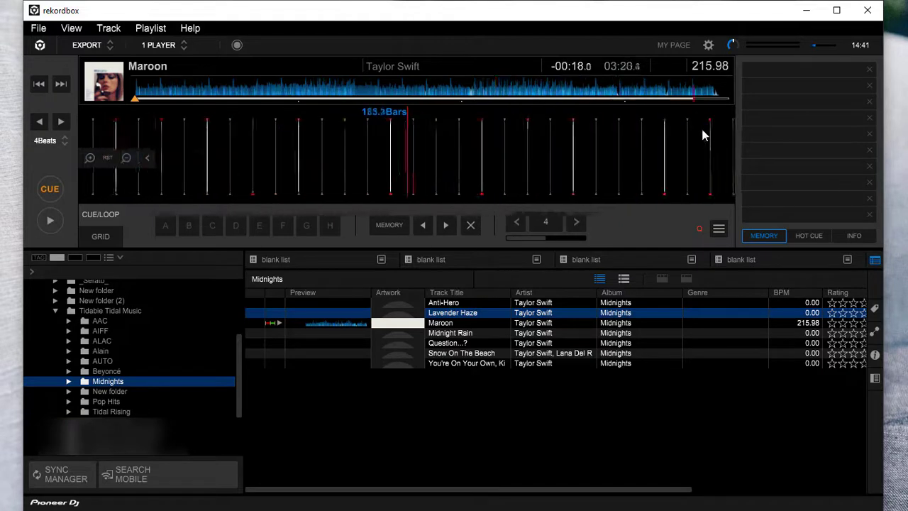
pyautogui.moveTo(806, 11)
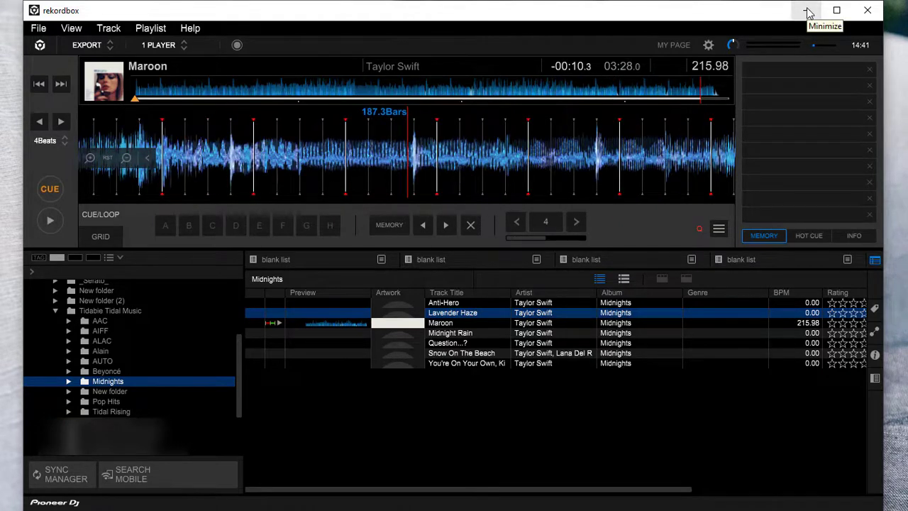